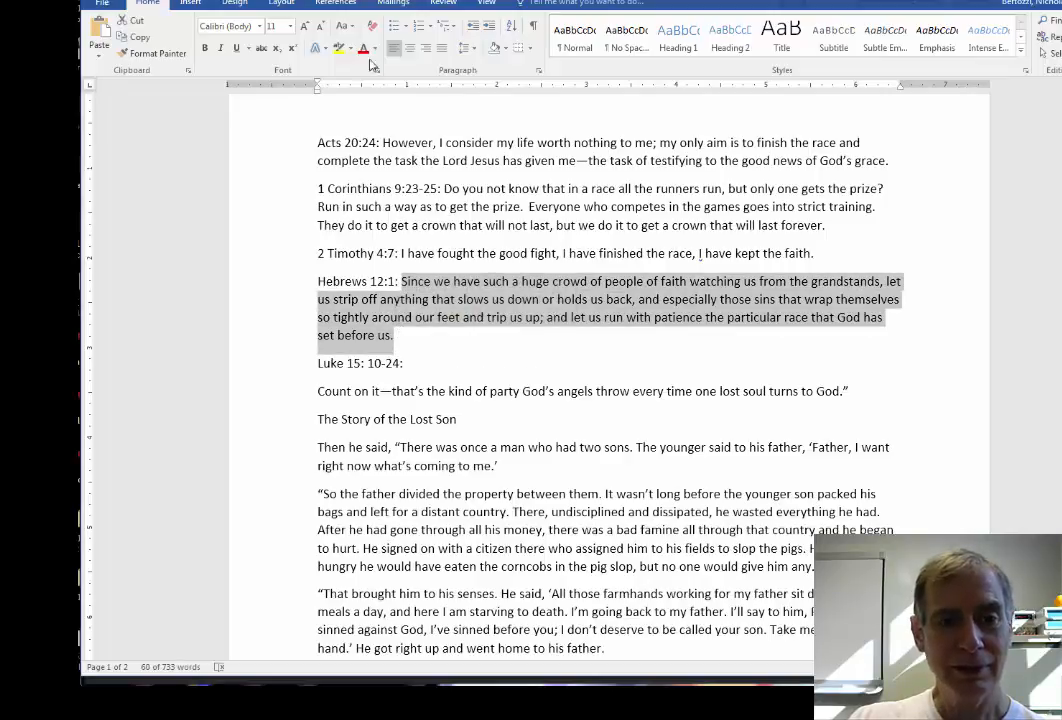
Apply red font color to the Hebrews 12:1 verse text, keeping its reference black
{"action": "left_click", "coordinate": [340, 48]}
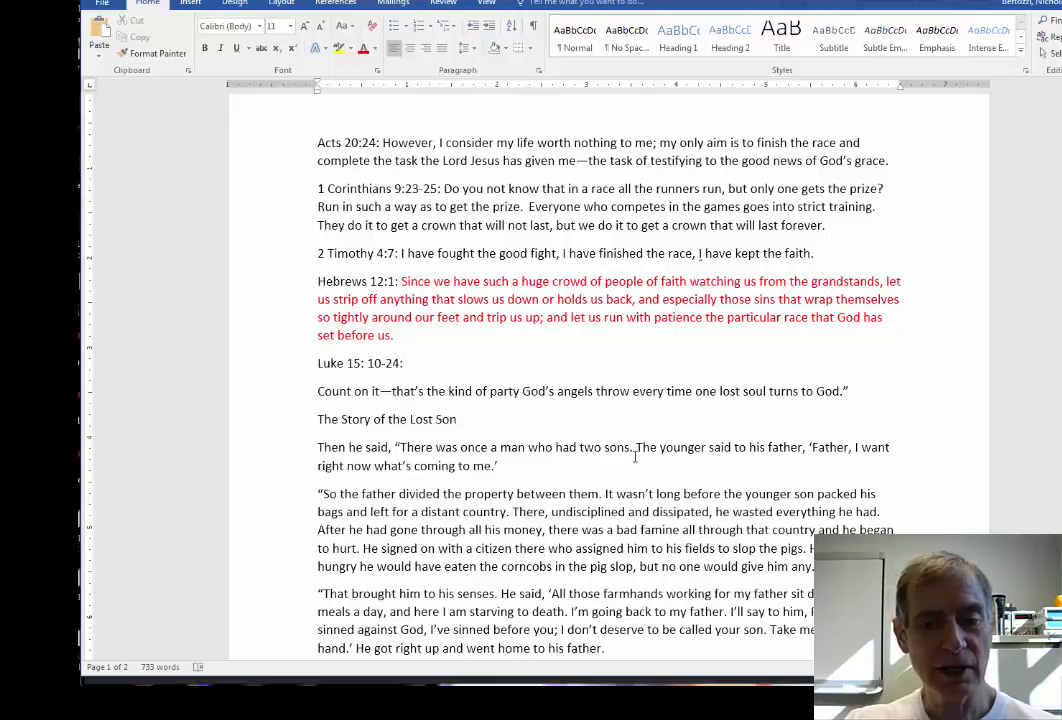
{"action": "left_click", "coordinate": [403, 363]}
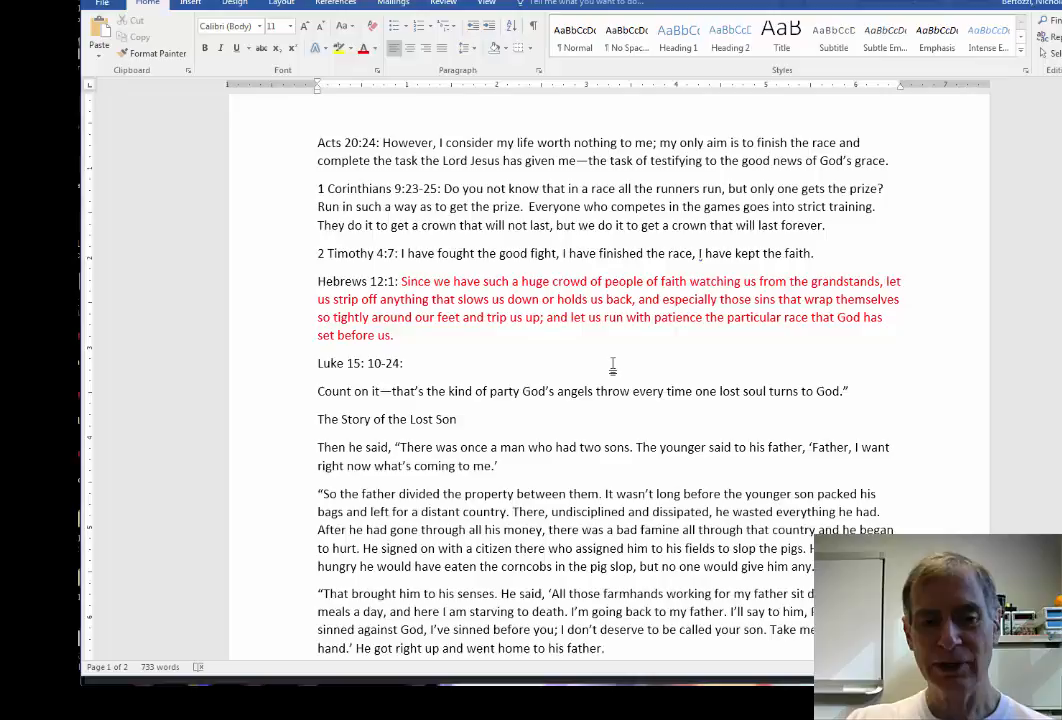
{"action": "left_click", "coordinate": [403, 363]}
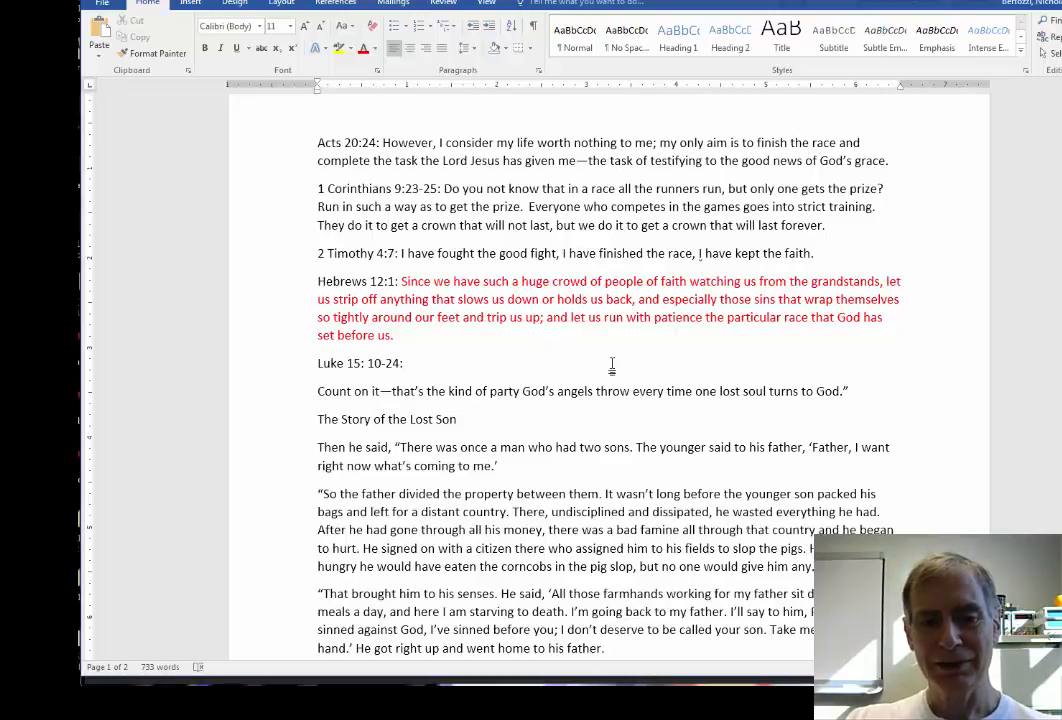
{"action": "left_click", "coordinate": [403, 363]}
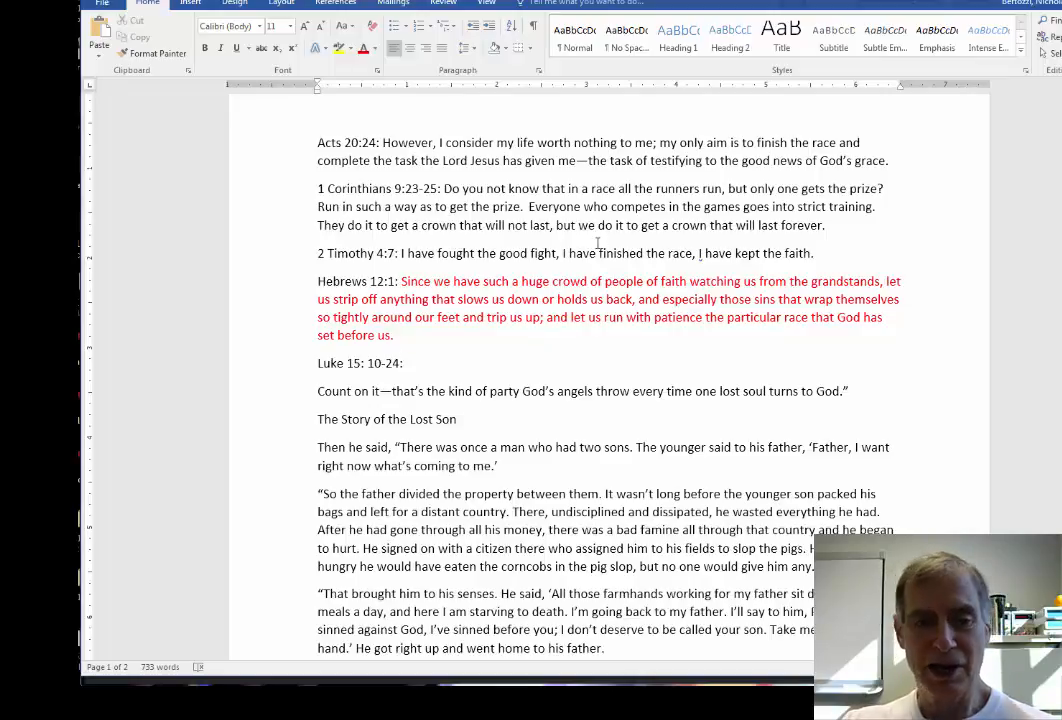
{"action": "left_click", "coordinate": [404, 363]}
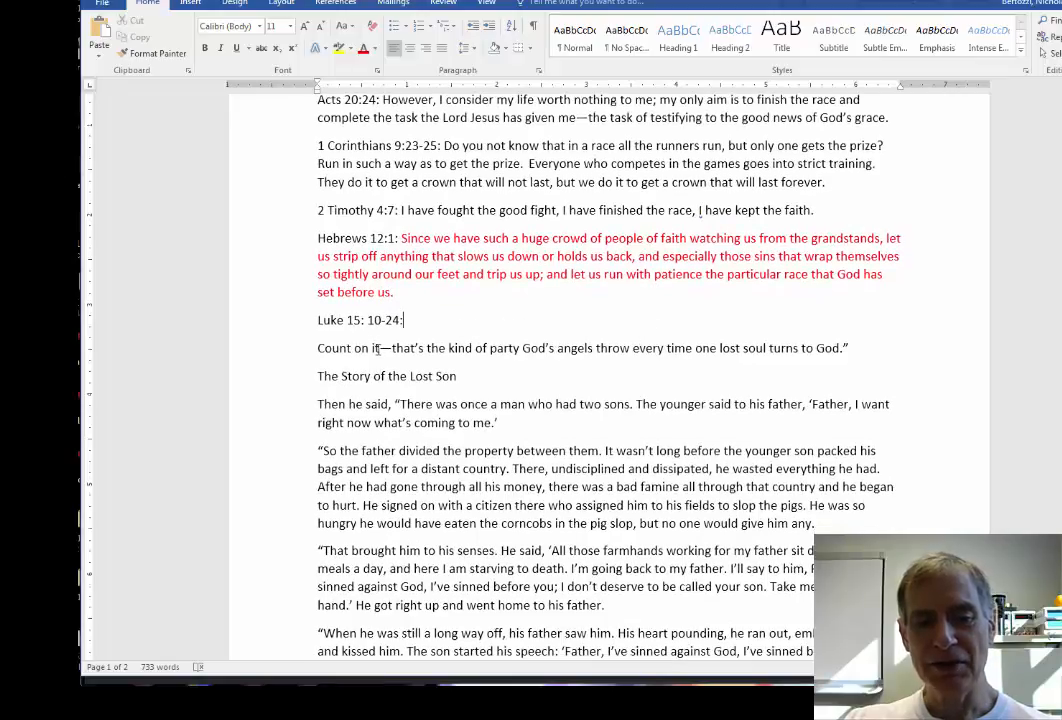
{"action": "scroll", "scroll_direction": "down", "scroll_amount": 3}
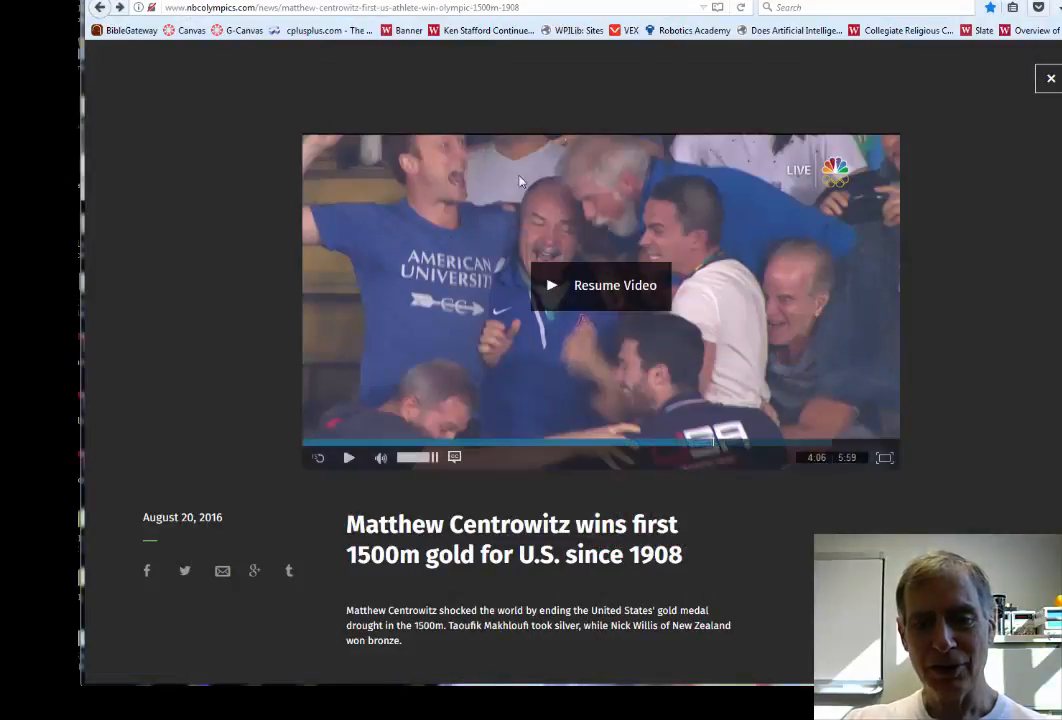
{"action": "mouse_move", "coordinate": [800, 300]}
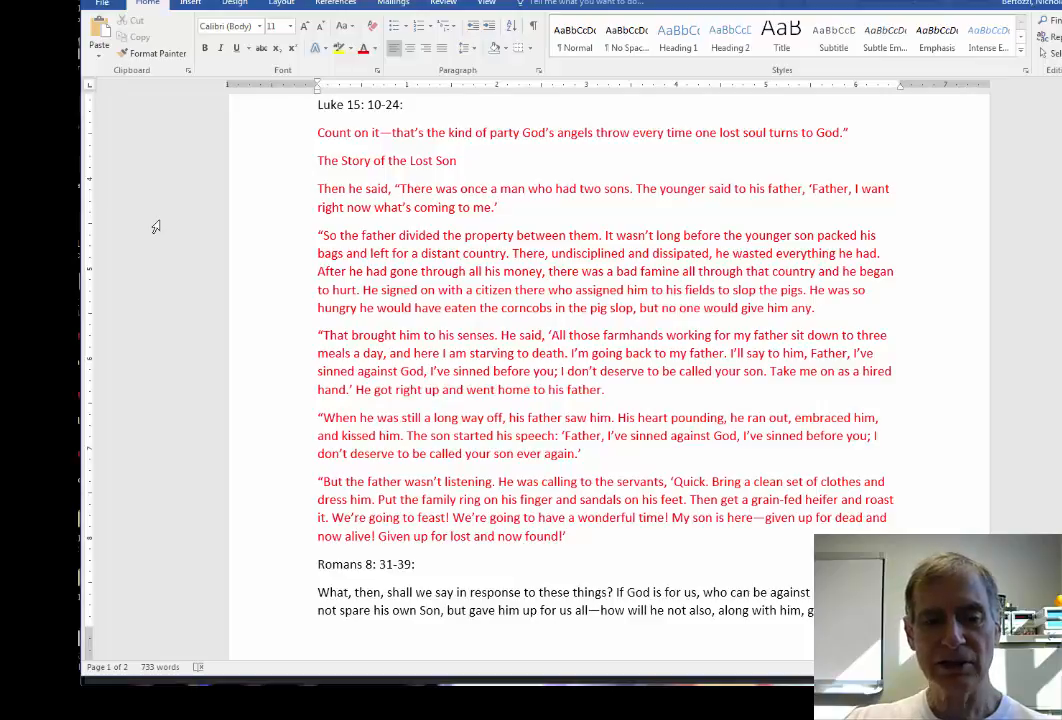
Return to the Word document showing the red Luke 15: 10-24 lost son passage
{"action": "left_click", "coordinate": [498, 207]}
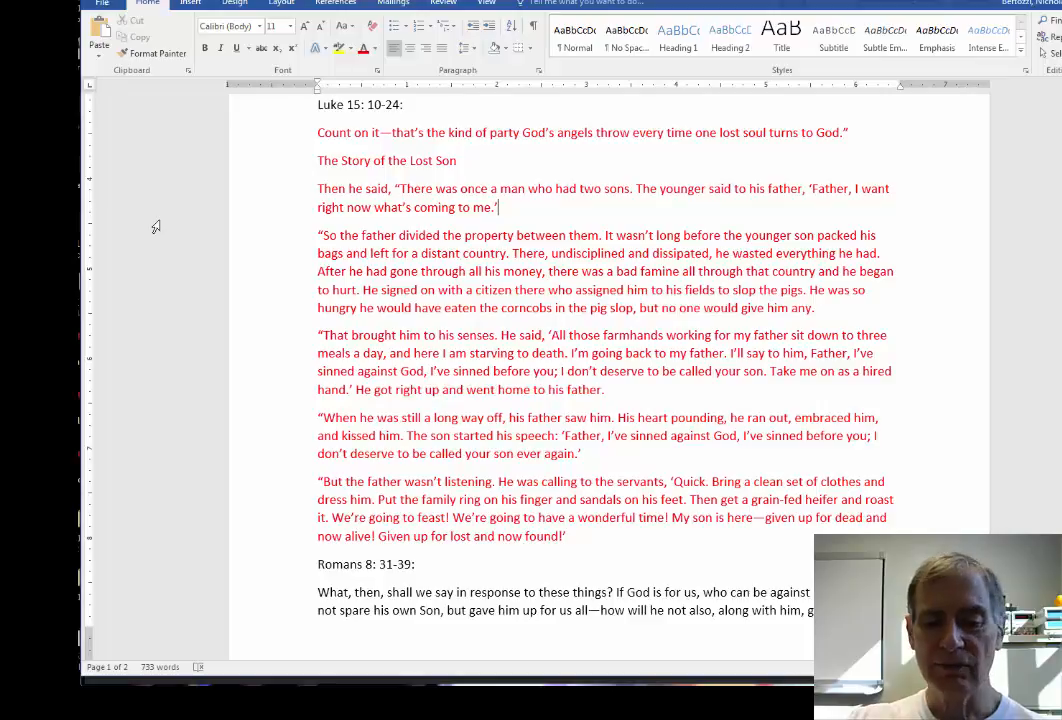
{"action": "mouse_move", "coordinate": [228, 204]}
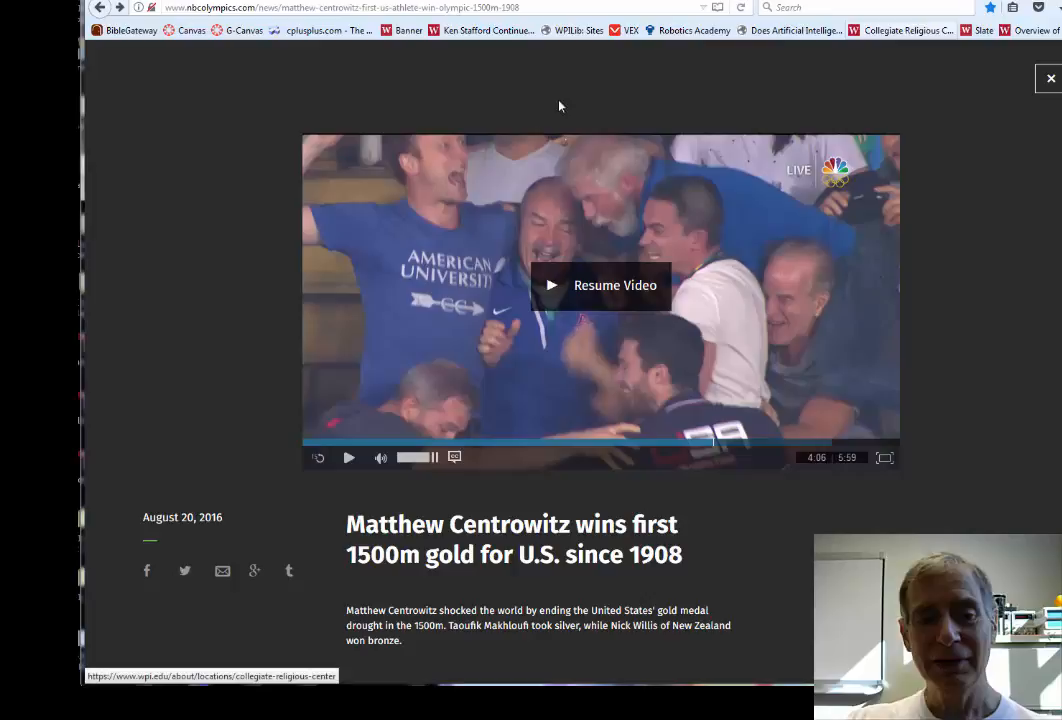
{"action": "mouse_move", "coordinate": [947, 329]}
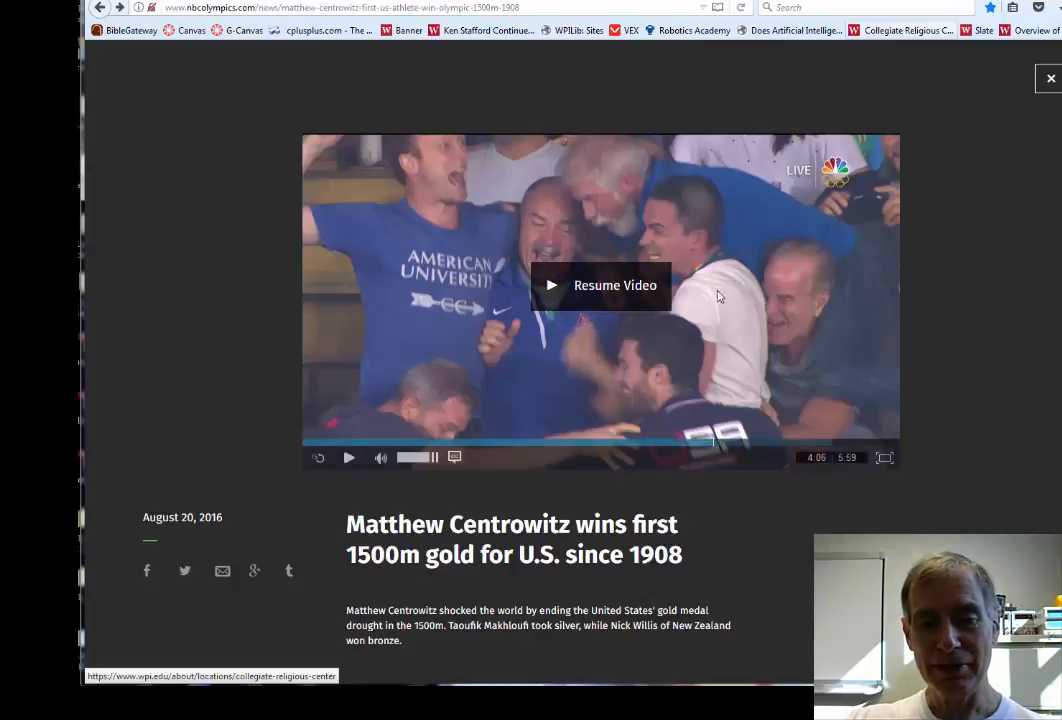
{"action": "mouse_move", "coordinate": [782, 520]}
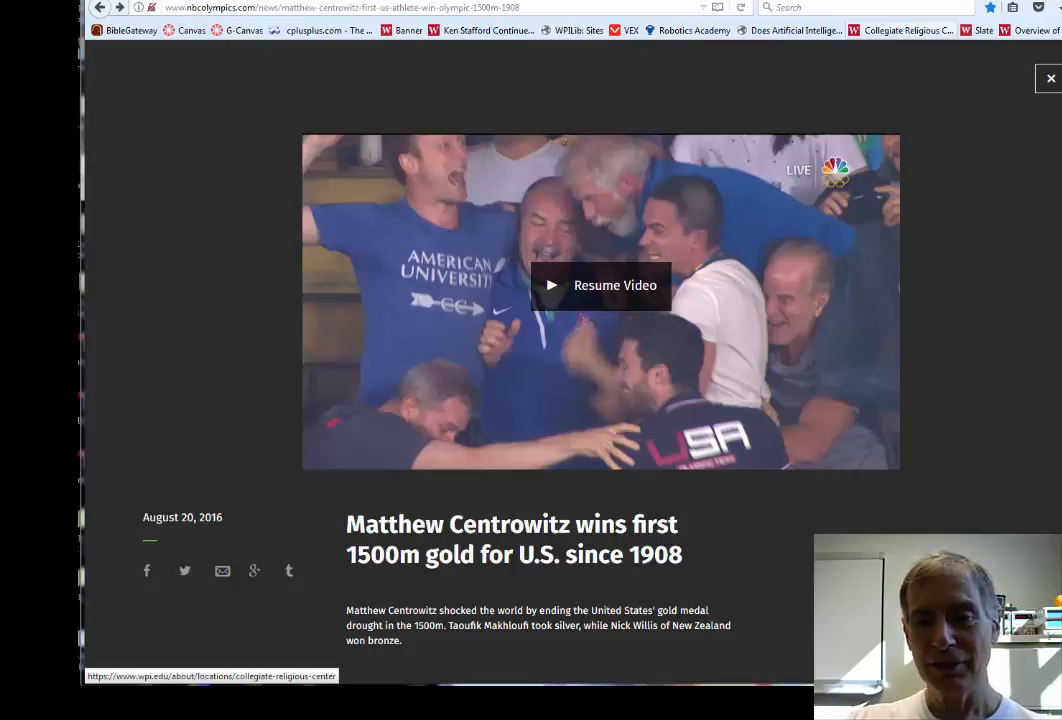
{"action": "mouse_move", "coordinate": [925, 520]}
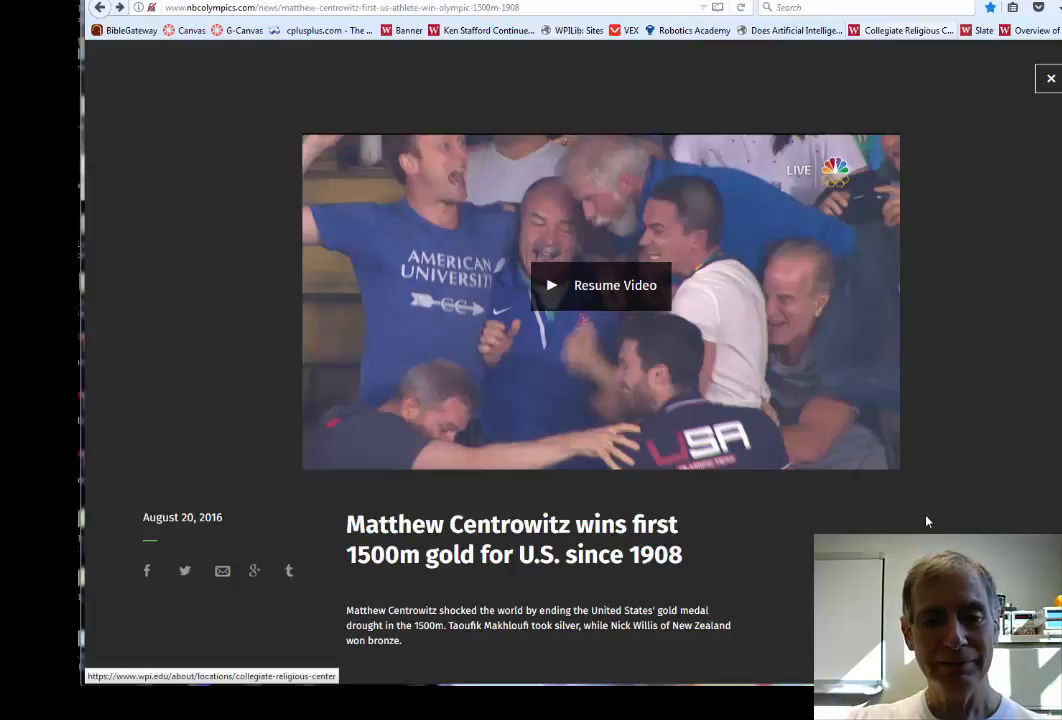